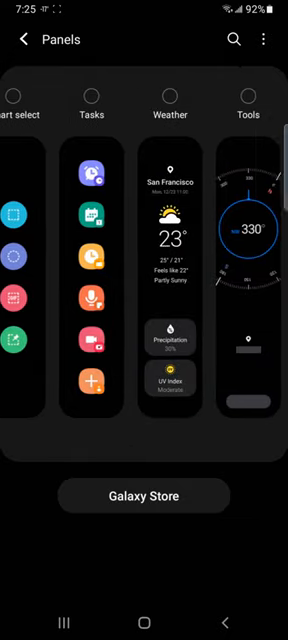
Scroll the edge panel carousel until the Tools panel is visible.
scroll(left, 3)
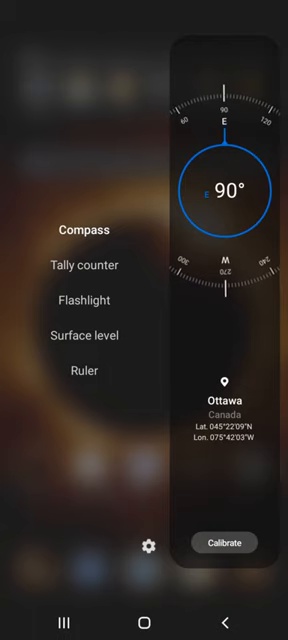
Swipe from the Tools panel's compass to the Apps panel with Outlook, Calendar and Calculator.
drag(285, 300, 200, 300)
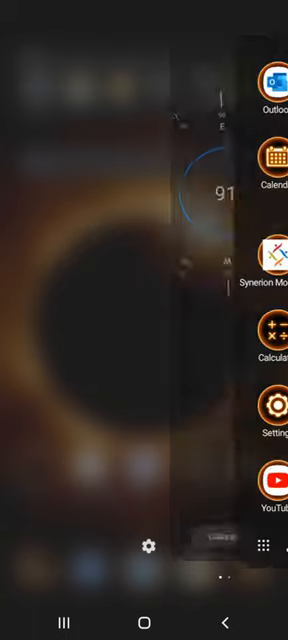